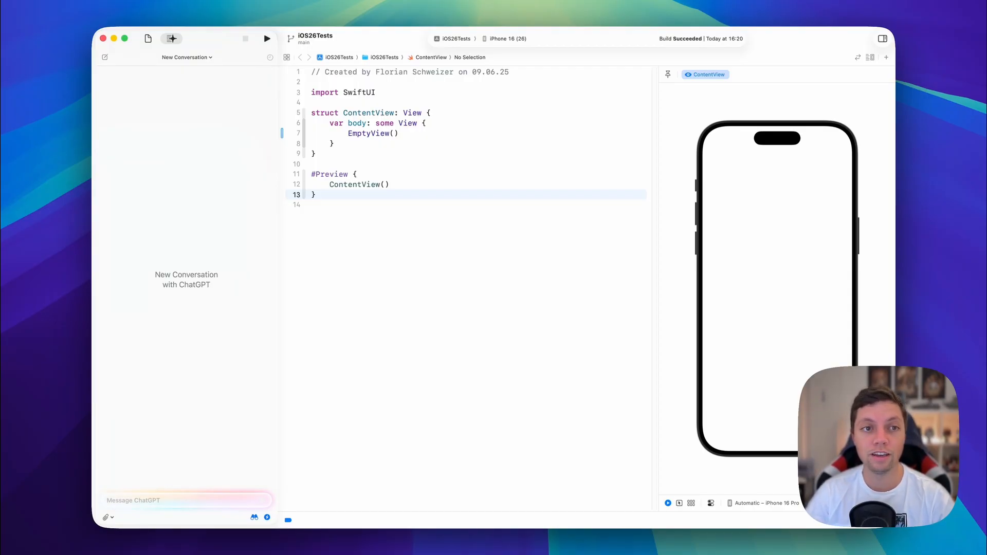
mouse_move(193, 185)
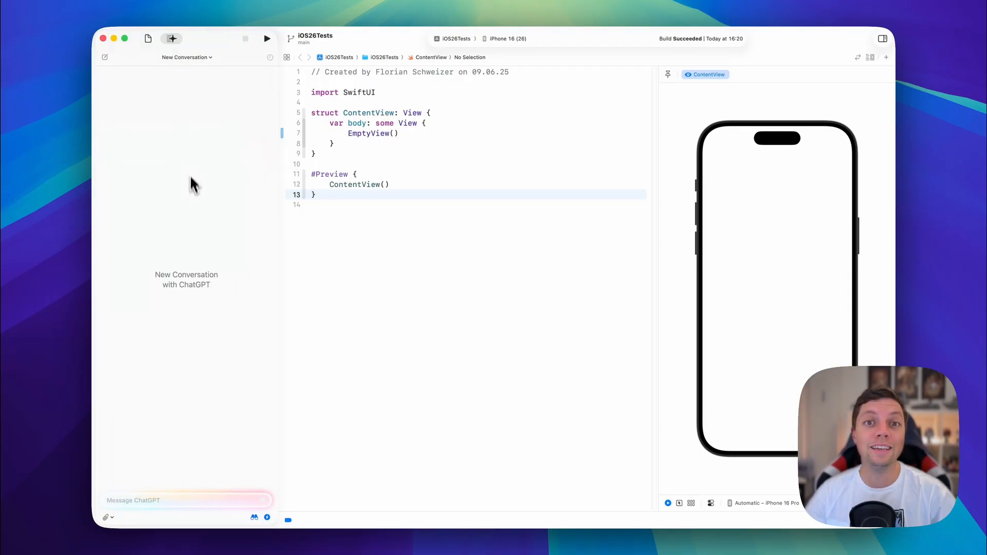
mouse_move(195, 200)
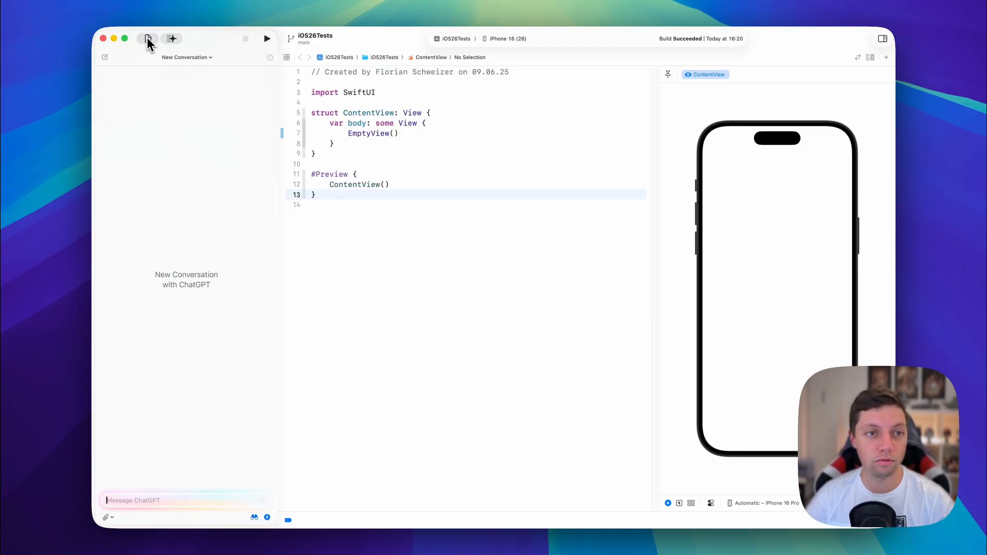
Step: Show the project file list, return to the ChatGPT conversation and close the Intelligence settings
left_click(147, 38)
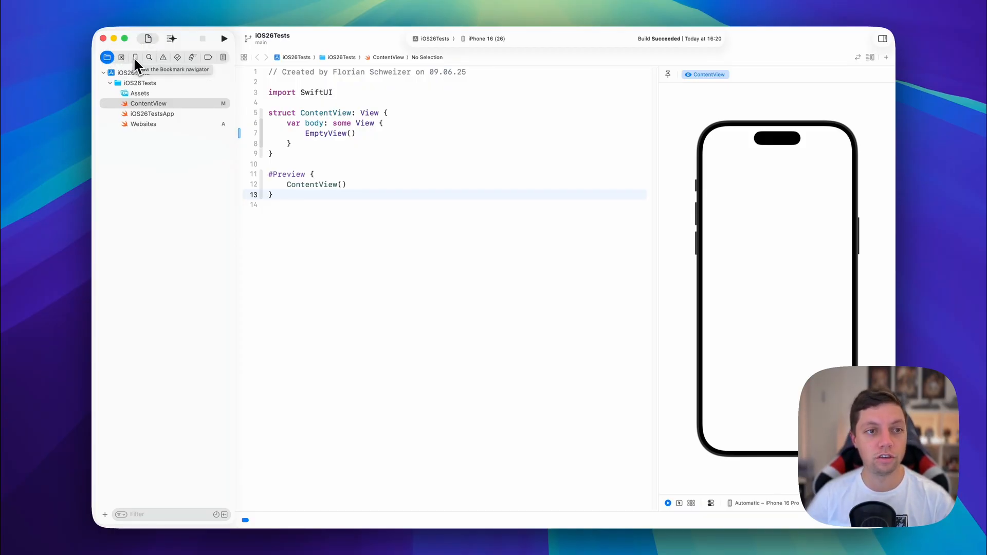
mouse_move(177, 58)
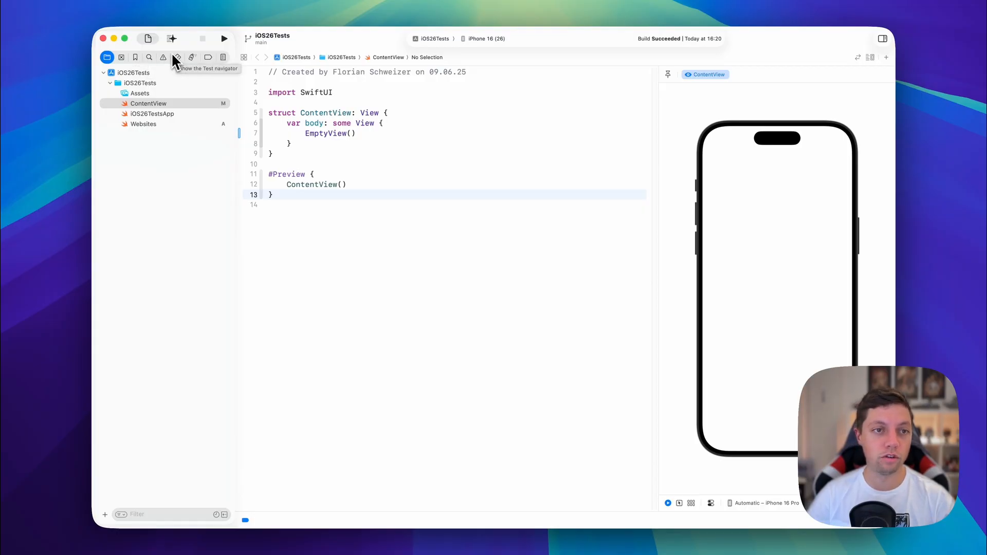
left_click(172, 39)
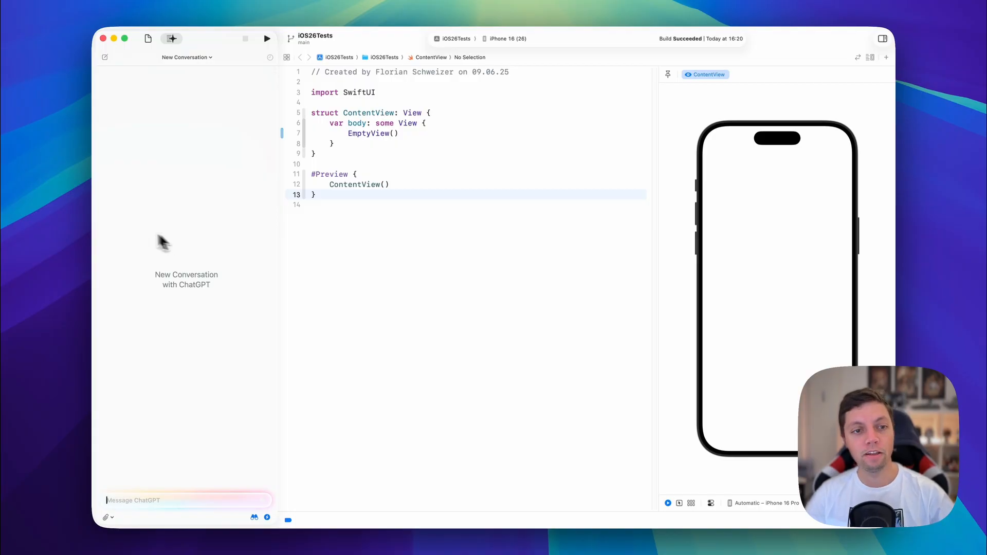
mouse_move(172, 339)
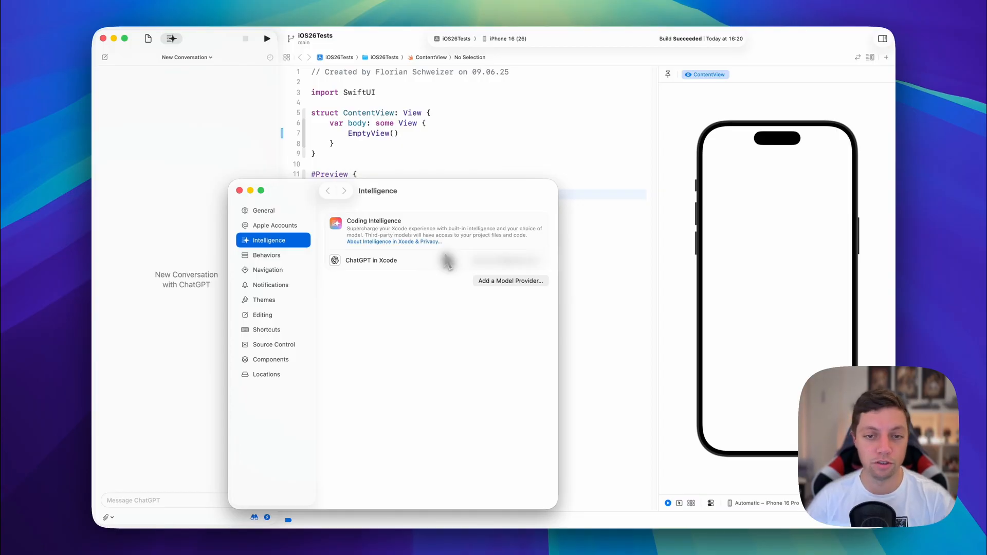
mouse_move(241, 194)
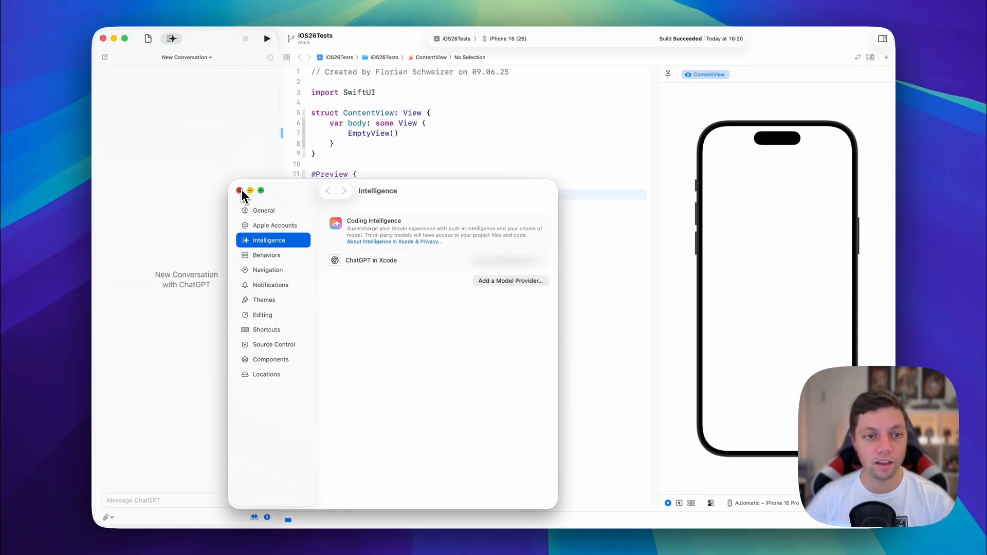
left_click(239, 191)
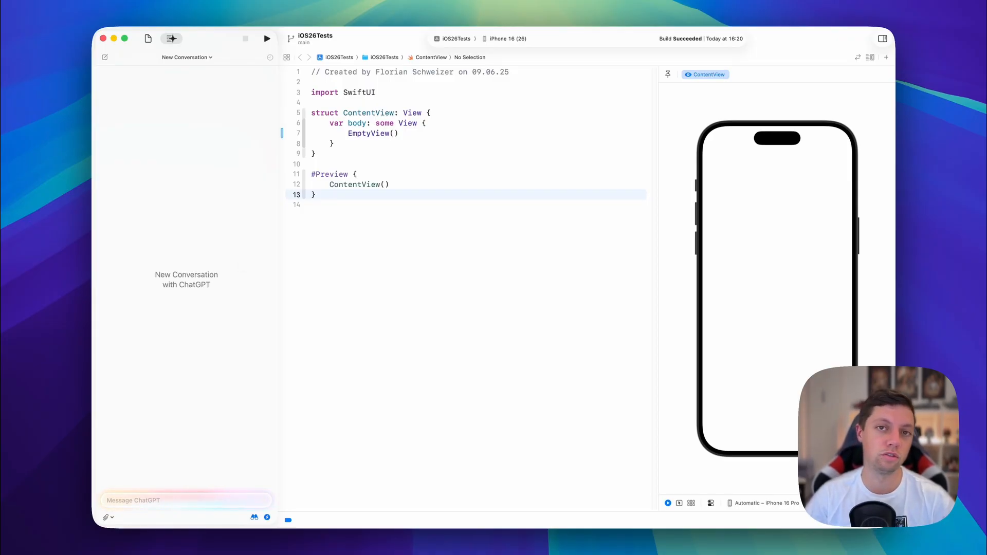
left_click(186, 500)
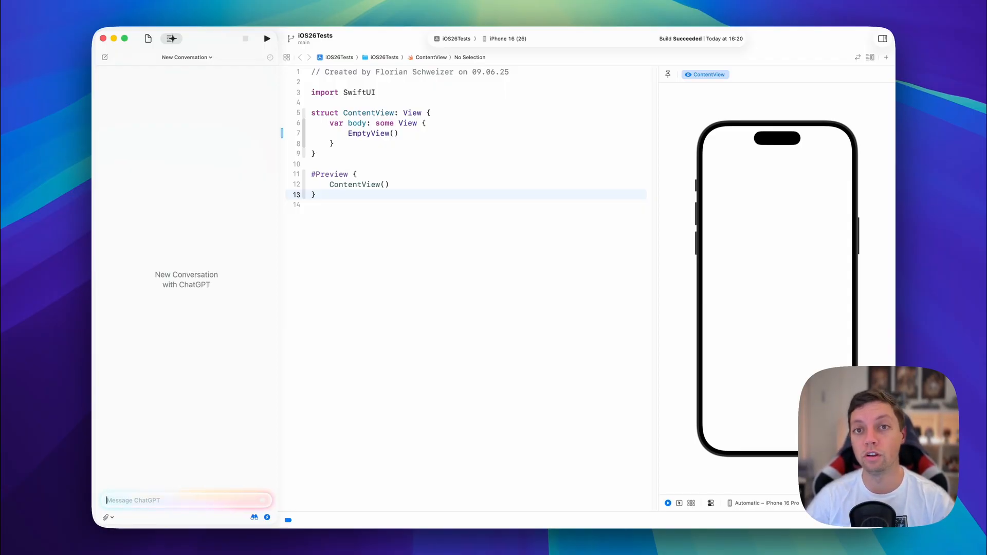
mouse_move(198, 380)
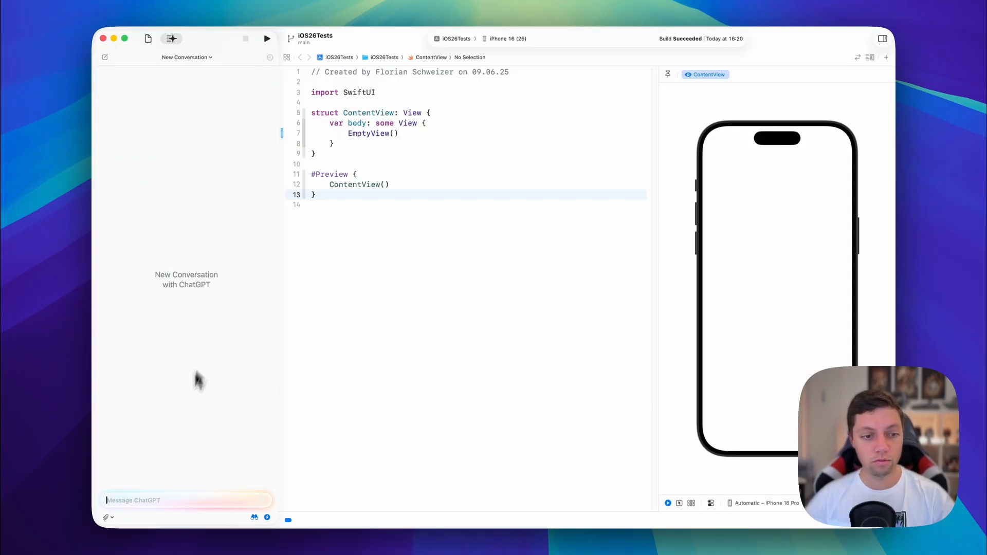
mouse_move(158, 461)
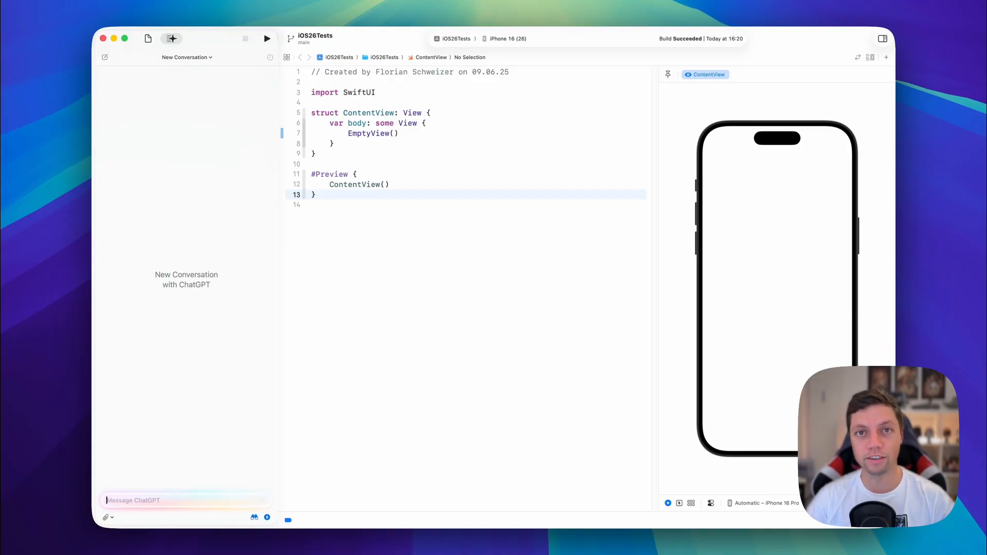
type("I want you to create a simple app using SwiftData. Users should be able to add todos (saved to swiftdata) and view them in a list. this should be a single-screen app. implement a swipe action on the list items to delete a todo. make sure you only use system-components.")
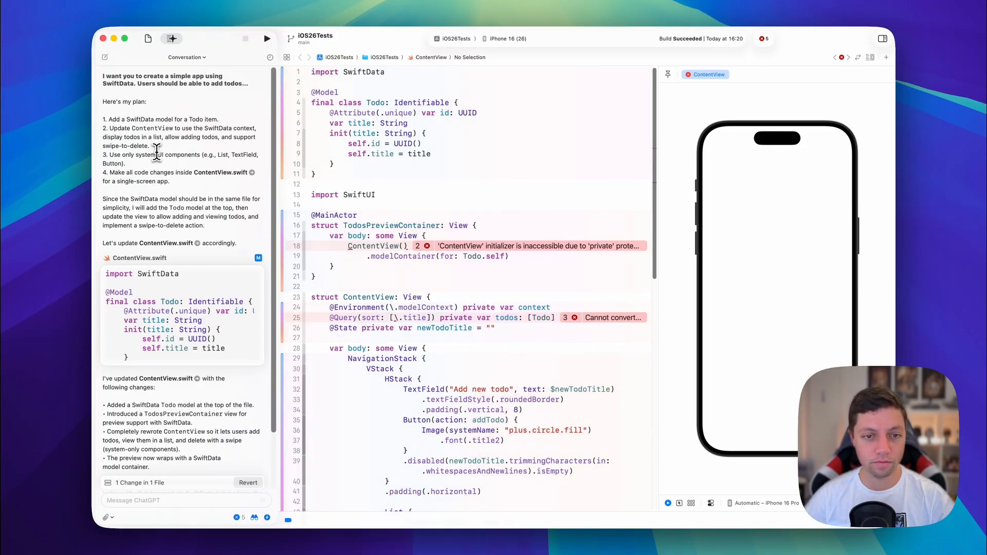
mouse_move(133, 128)
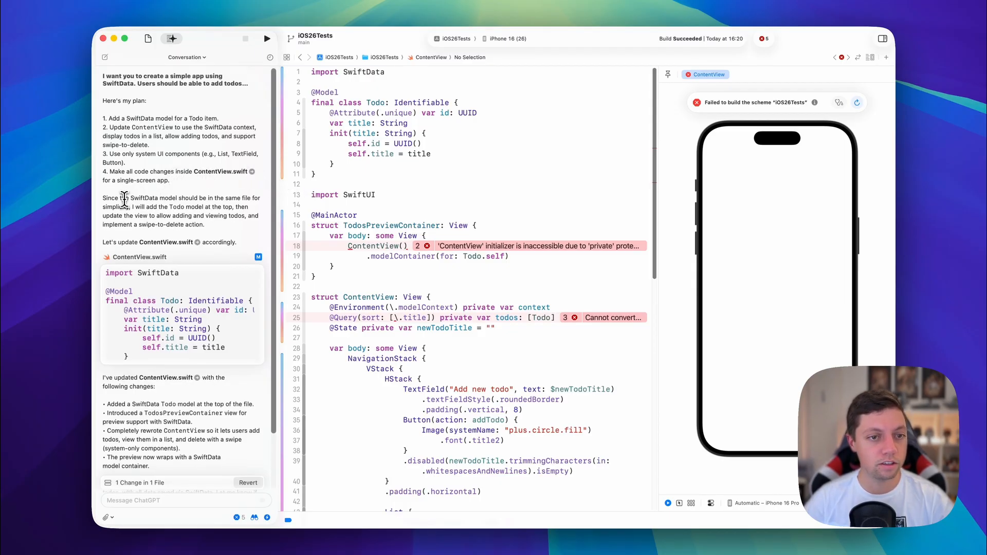
left_click_drag(126, 198, 239, 197)
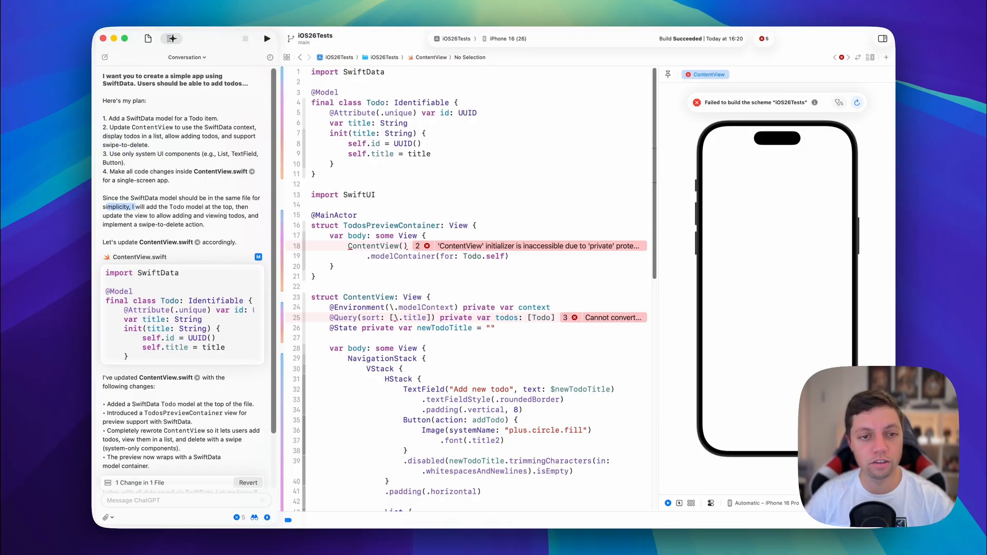
mouse_move(144, 207)
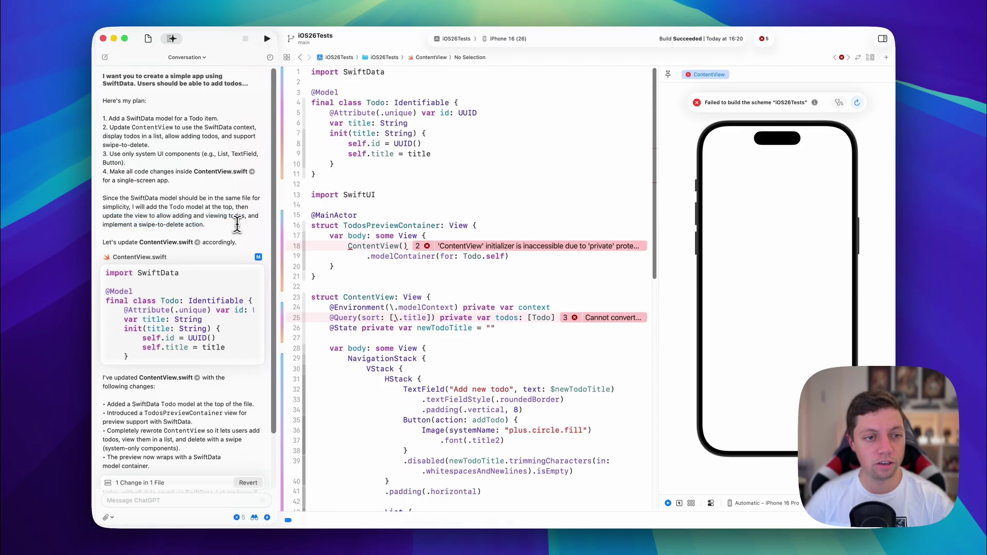
scroll("down", 3)
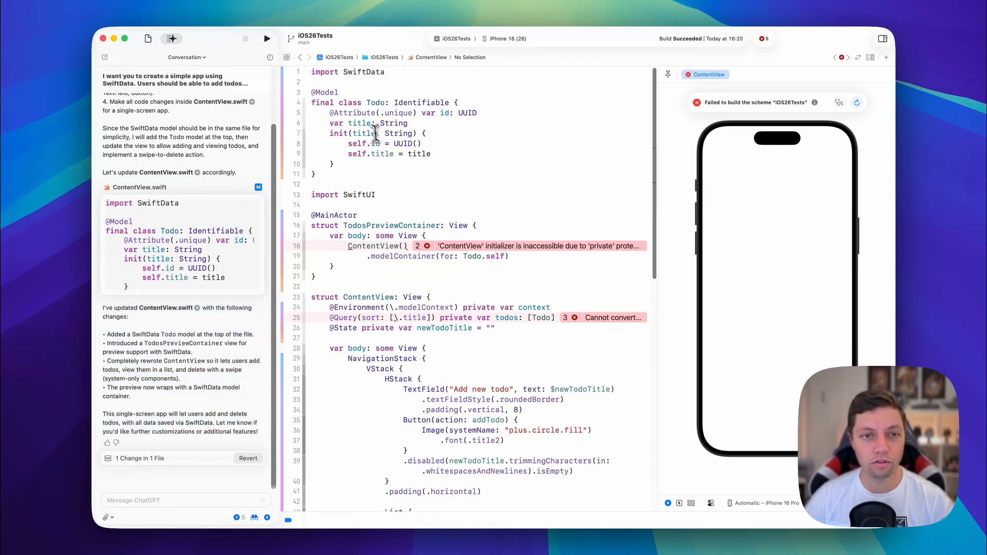
mouse_move(566, 292)
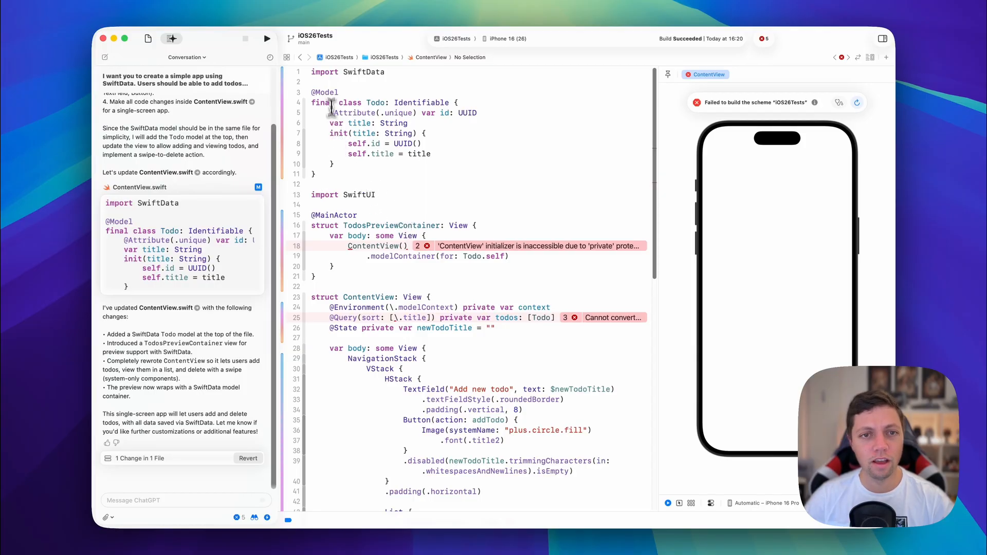
double_click(369, 71)
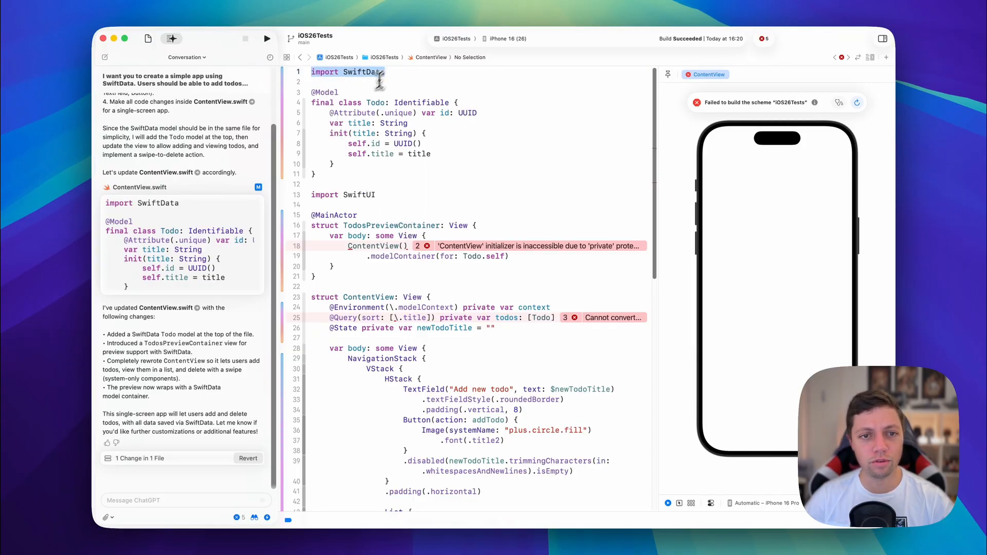
double_click(324, 194)
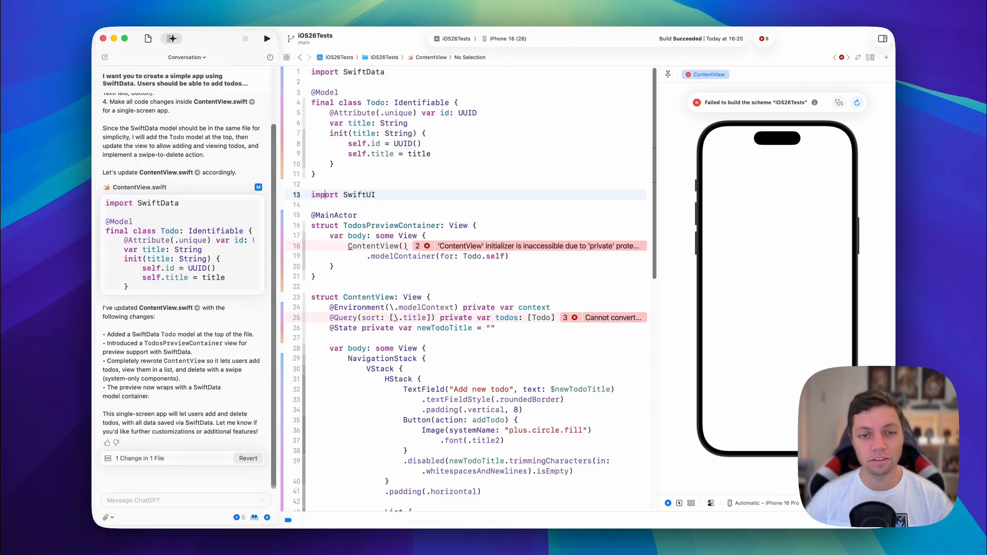
scroll("down", 3)
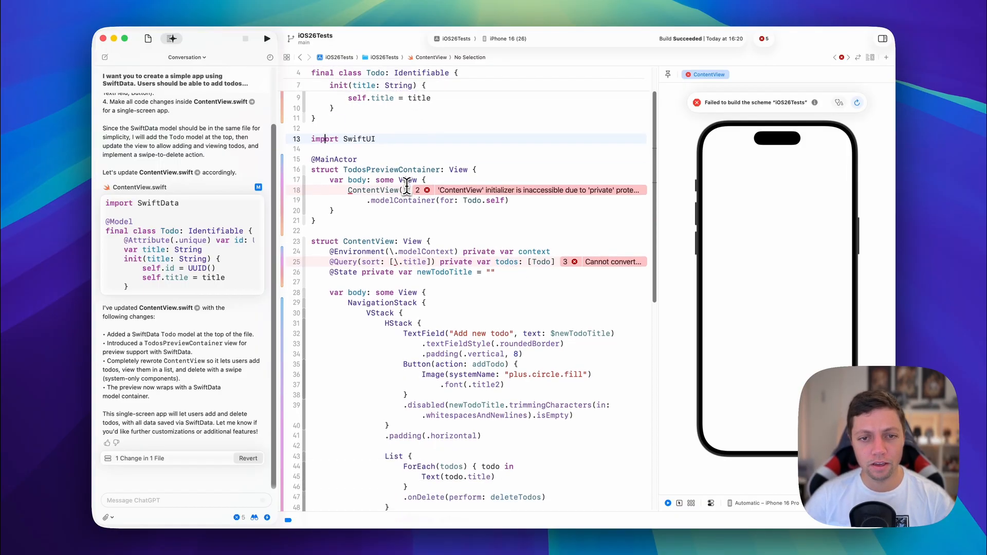
left_click(427, 190)
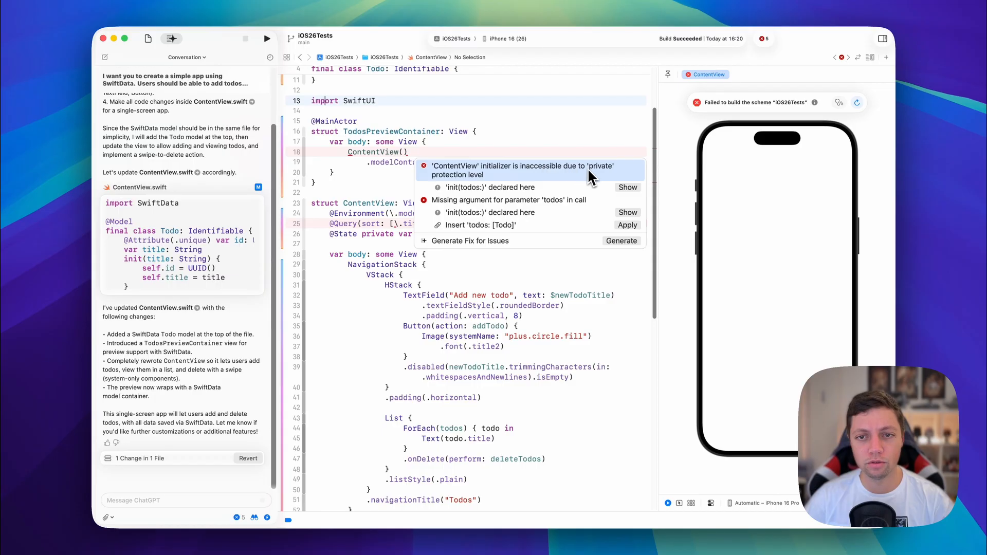
mouse_move(454, 150)
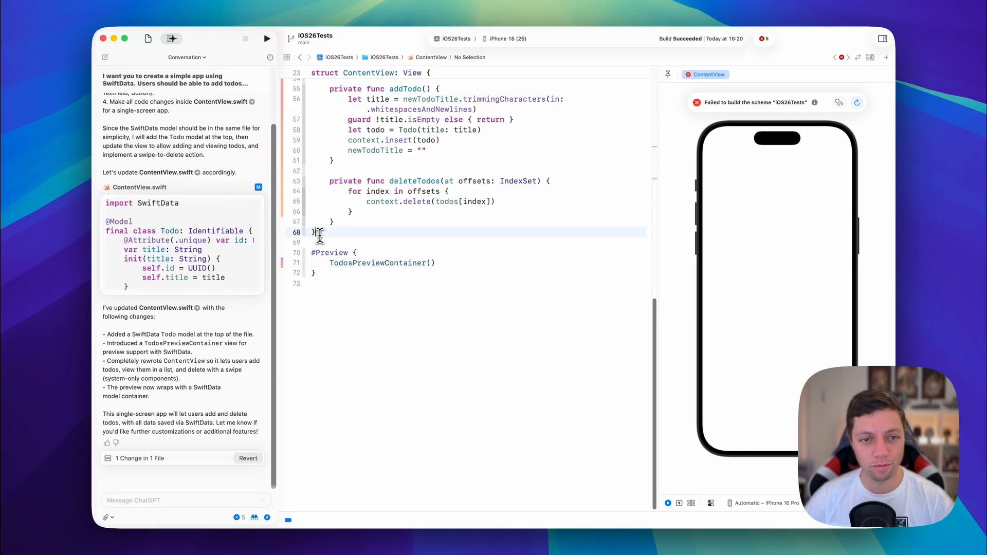
scroll("down", 3)
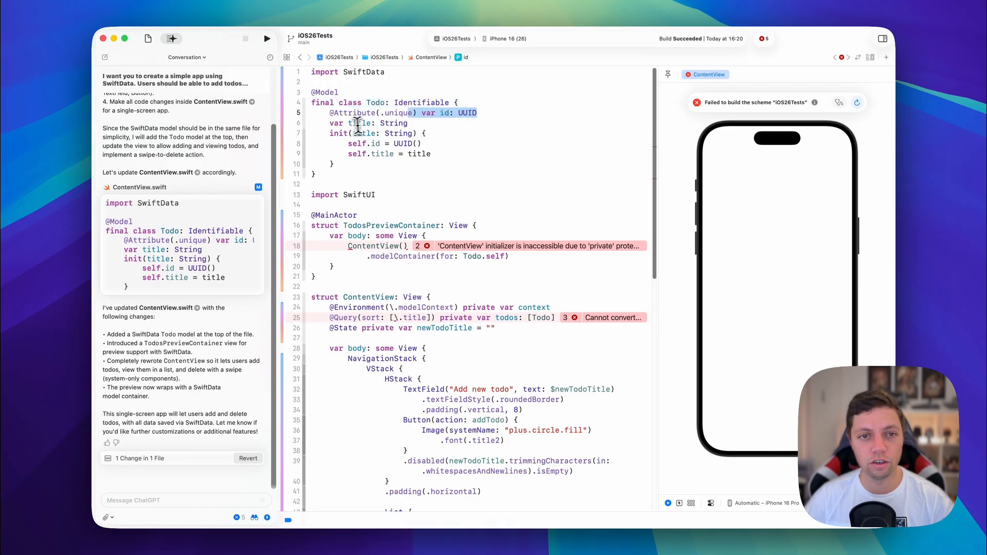
scroll("down", 3)
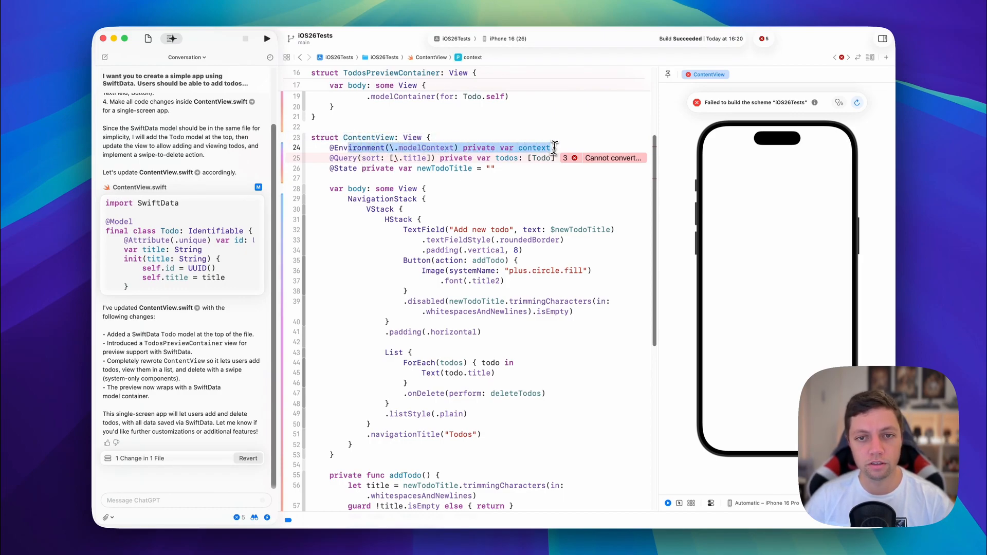
scroll("down", 3)
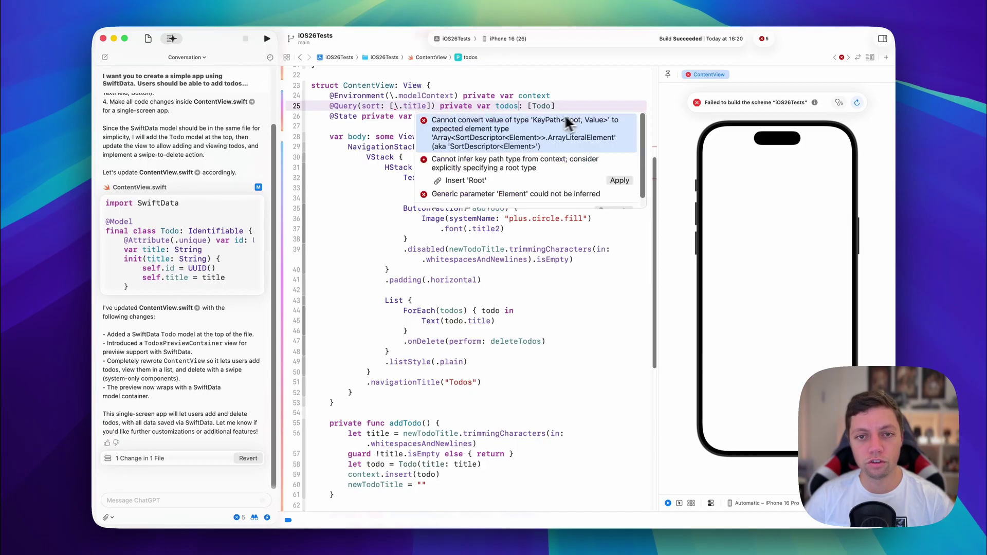
mouse_move(560, 131)
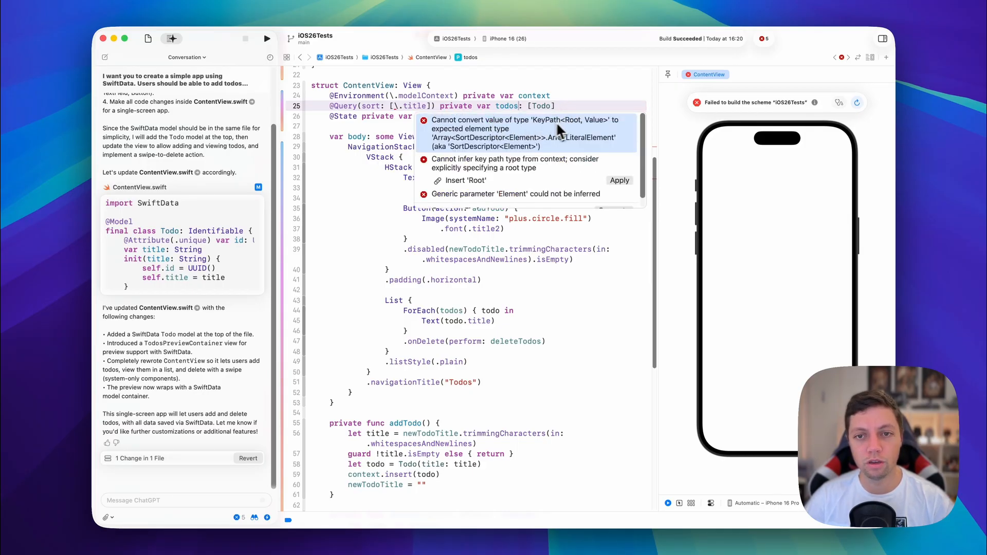
mouse_move(478, 138)
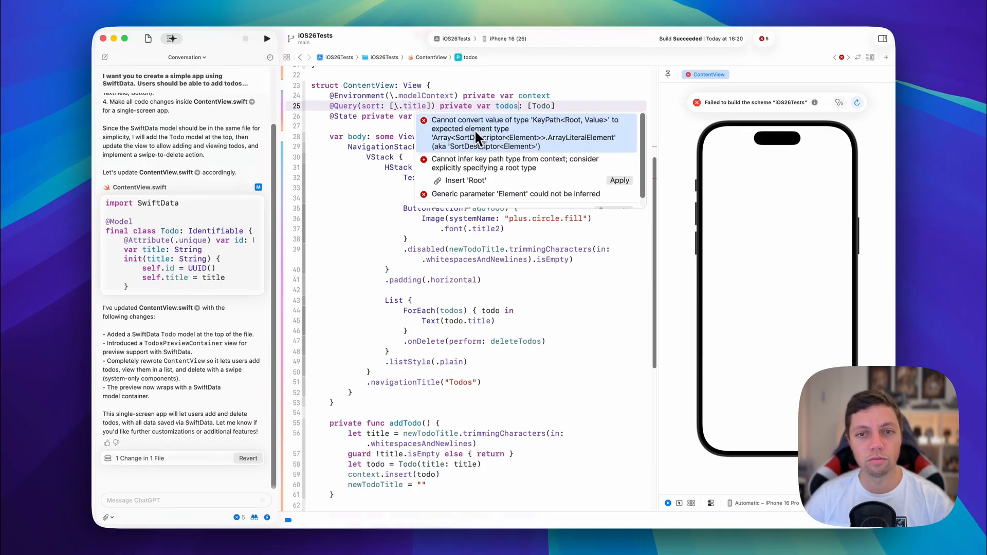
left_click(406, 105)
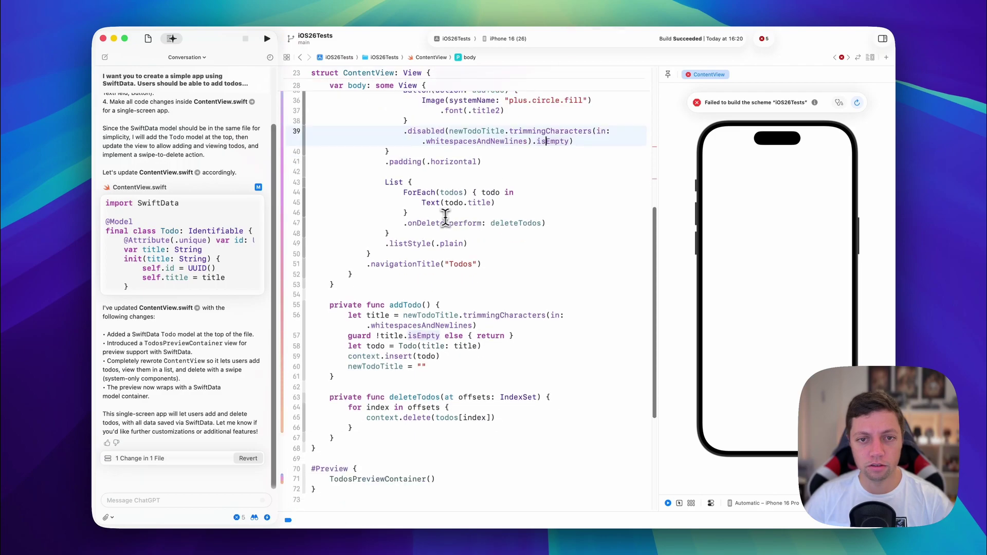
scroll("down", 3)
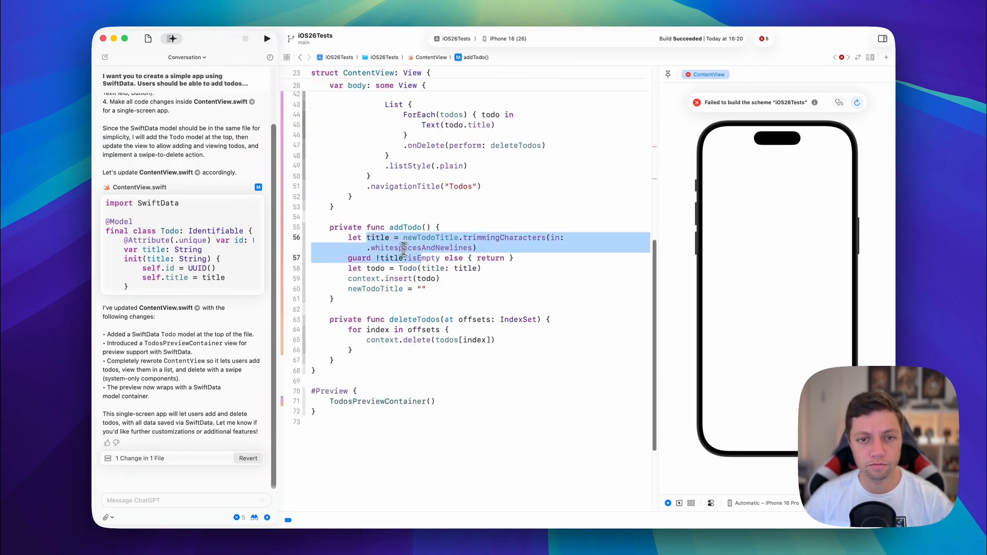
left_click(385, 279)
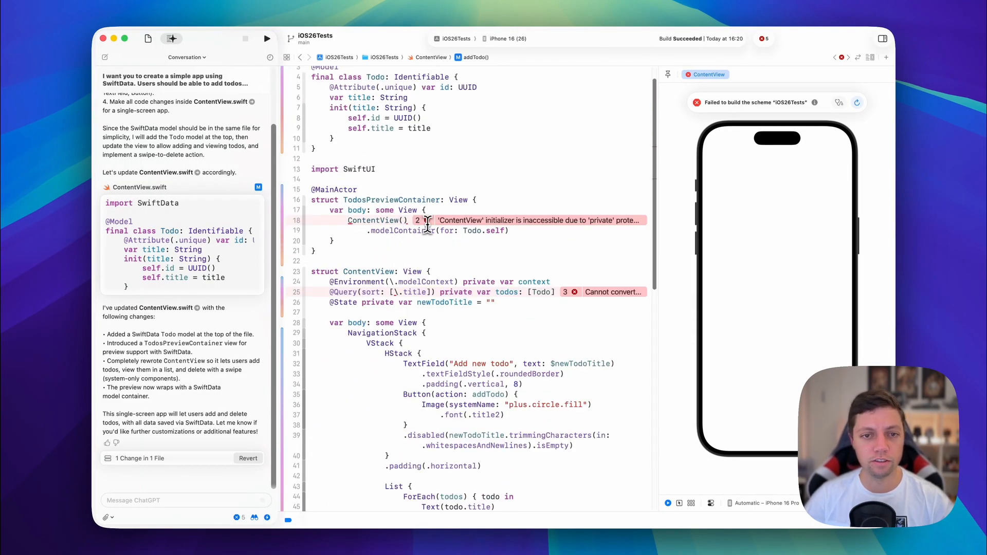
Step: Let ChatGPT generate a fix for the line 18 error, adding an empty init() to ContentView
left_click(426, 220)
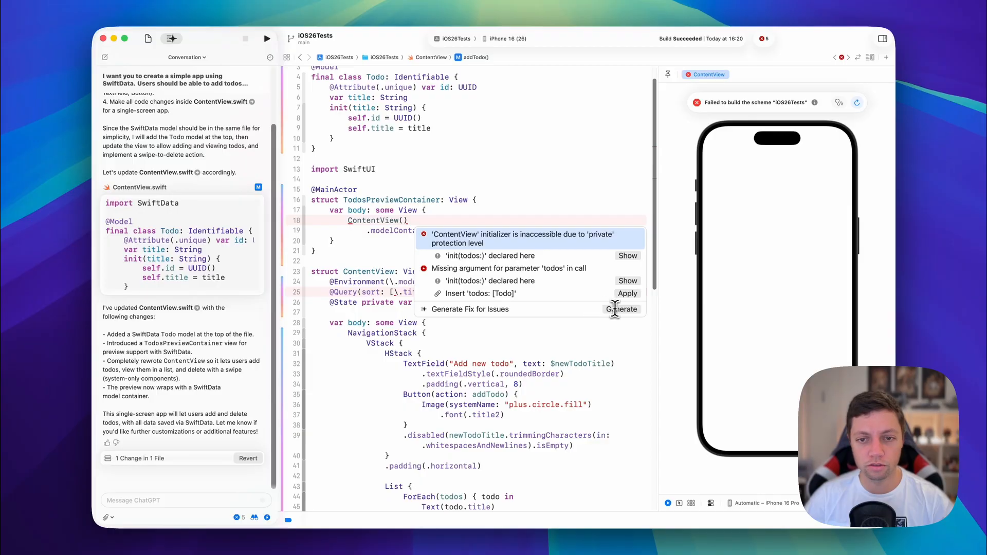
left_click(622, 309)
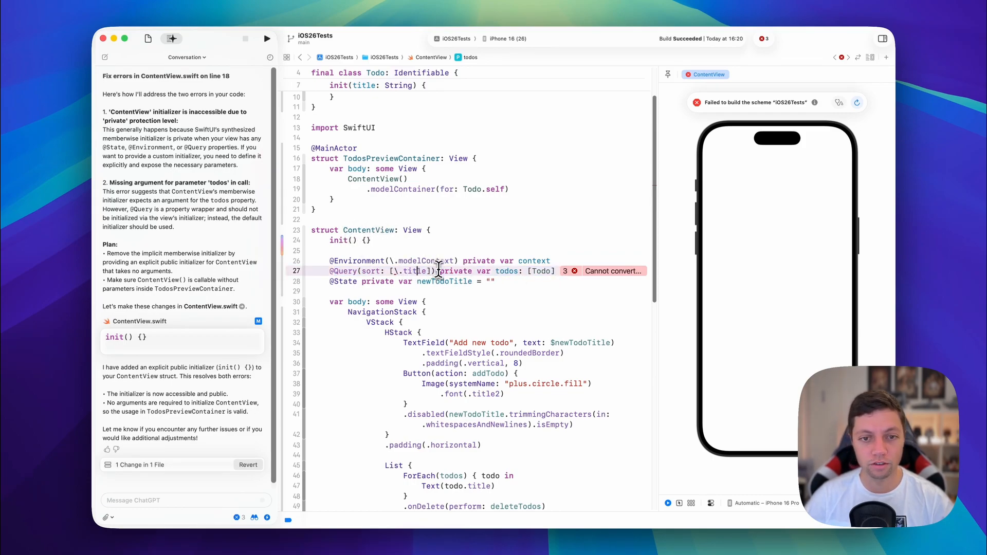
double_click(455, 271)
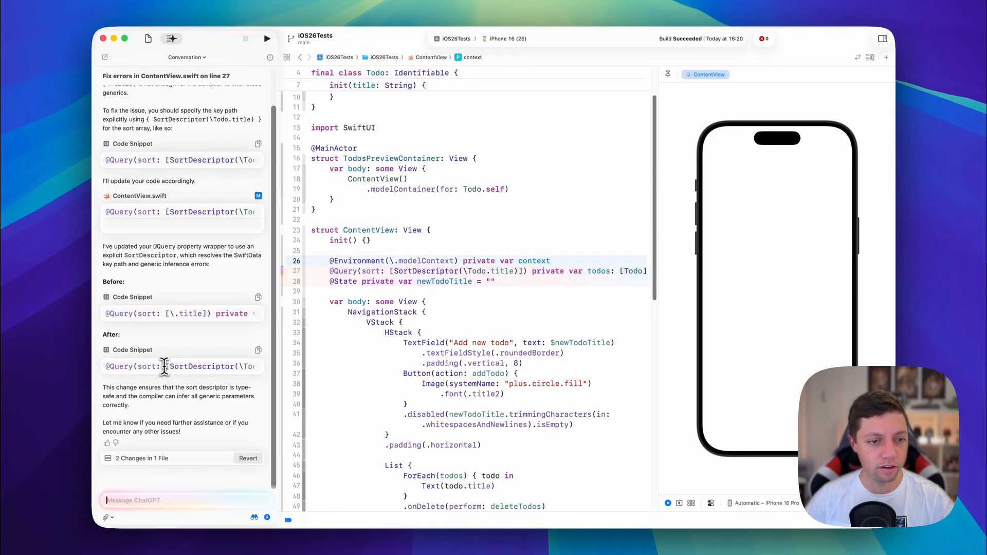
mouse_move(405, 292)
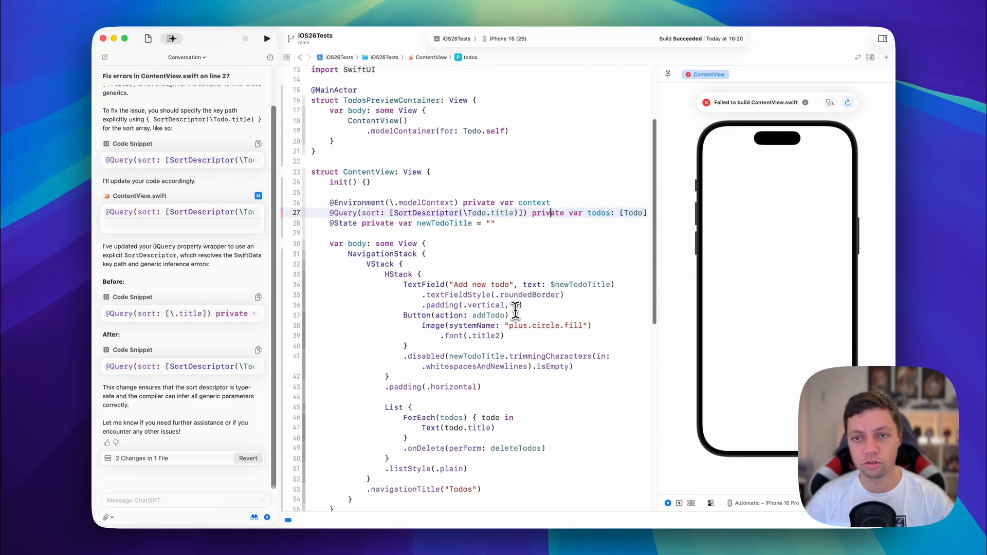
Step: Try the Add new todo field in the working Todos preview and review the code below
scroll("down", 3)
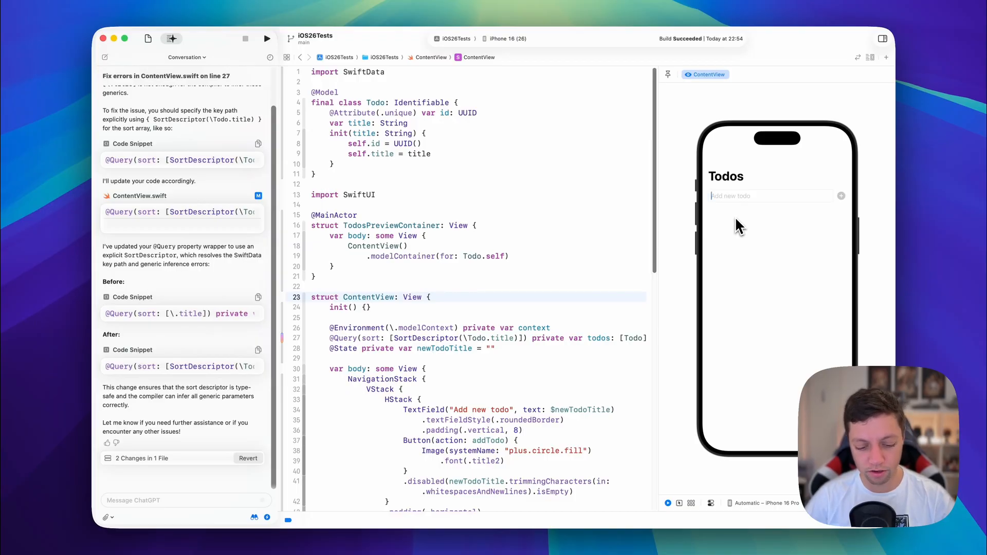
left_click(841, 196)
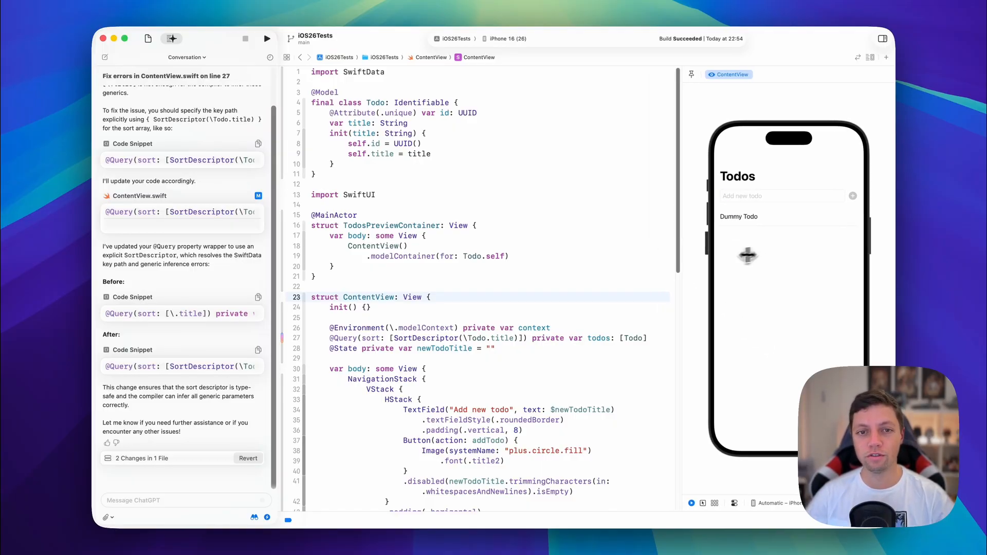
scroll("down", 3)
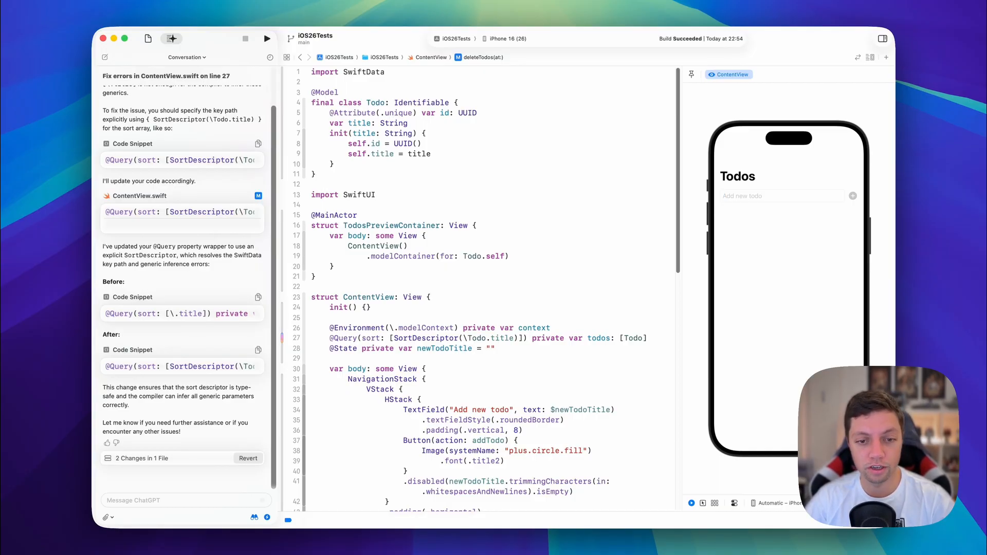
mouse_move(491, 143)
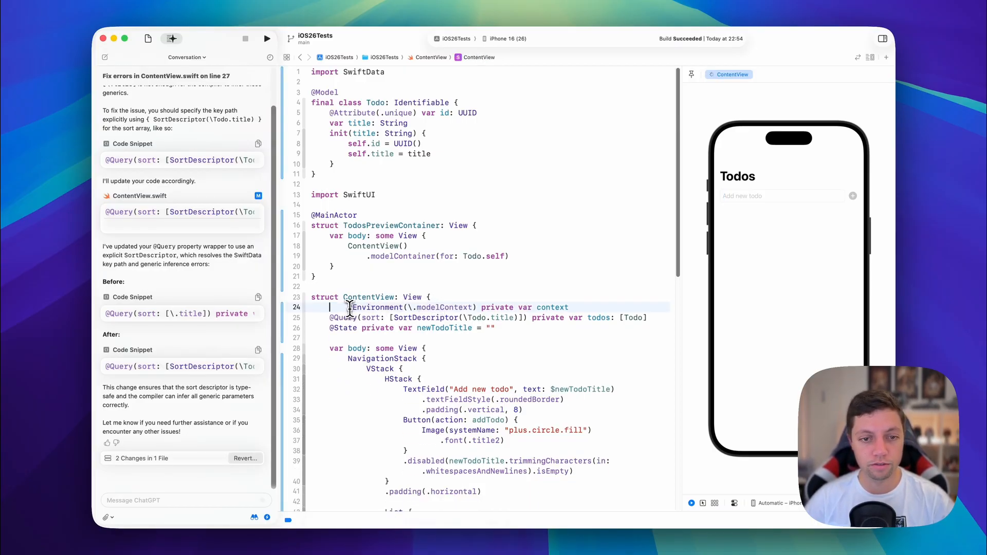
scroll("down", 3)
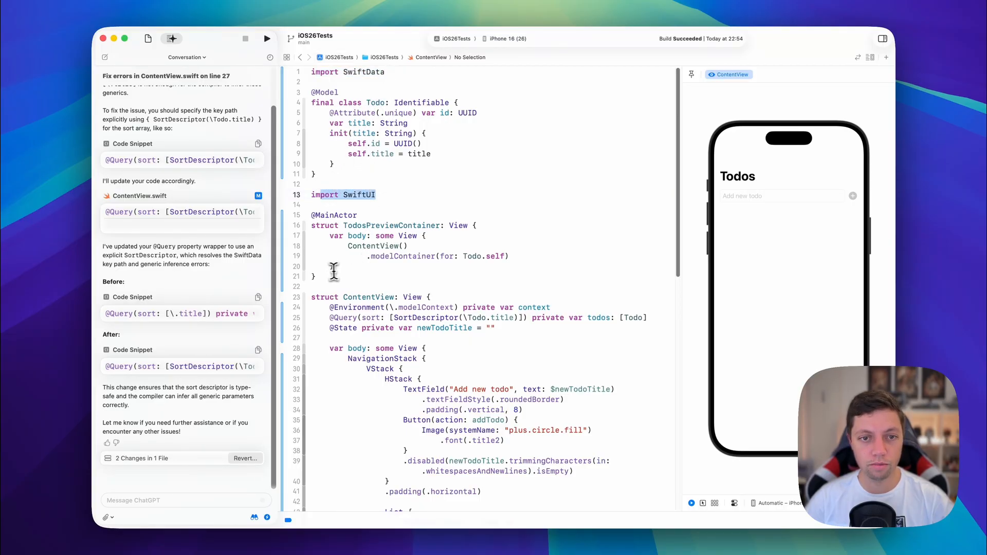
left_click(362, 246)
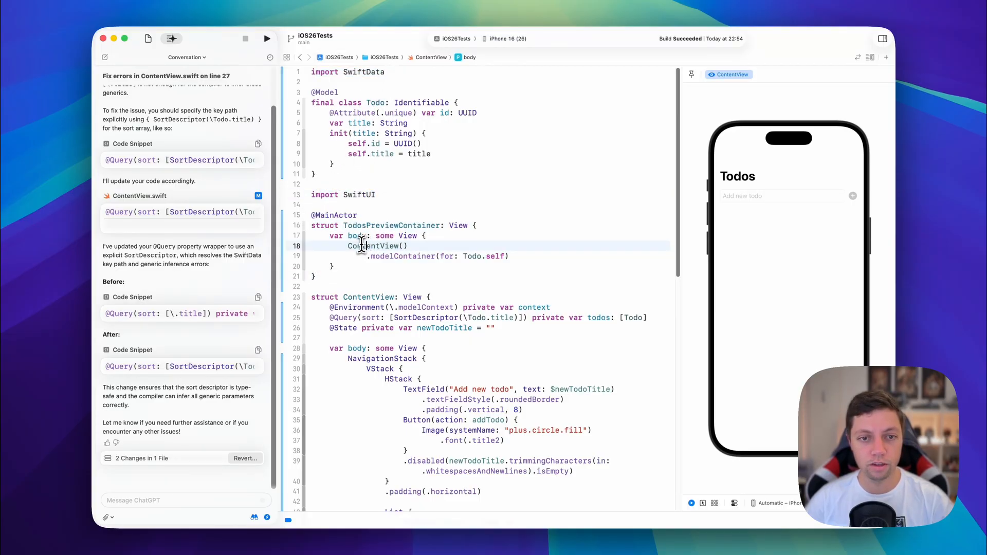
left_click_drag(348, 246, 508, 256)
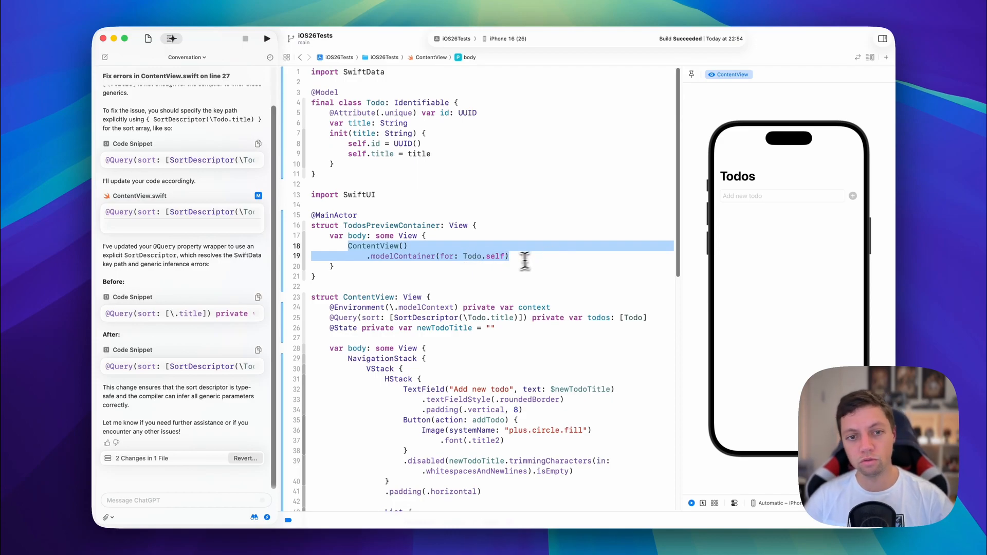
scroll("down", 3)
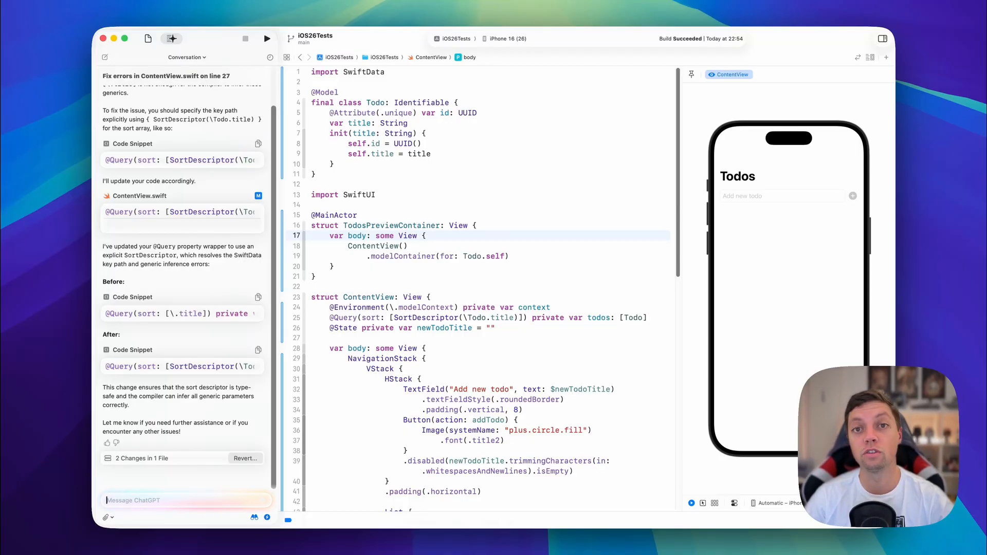
Step: Ask ChatGPT to drop SwiftData entirely and save todos to a JSON file instead
type("I want to change my architecture. Lets get rid of SwiftData entirely and instead save the todos to a local .json file. Make sure also load the existing data from the file when the view appears. The file doesnt exist yet, so you will have to add logic to create it as well.")
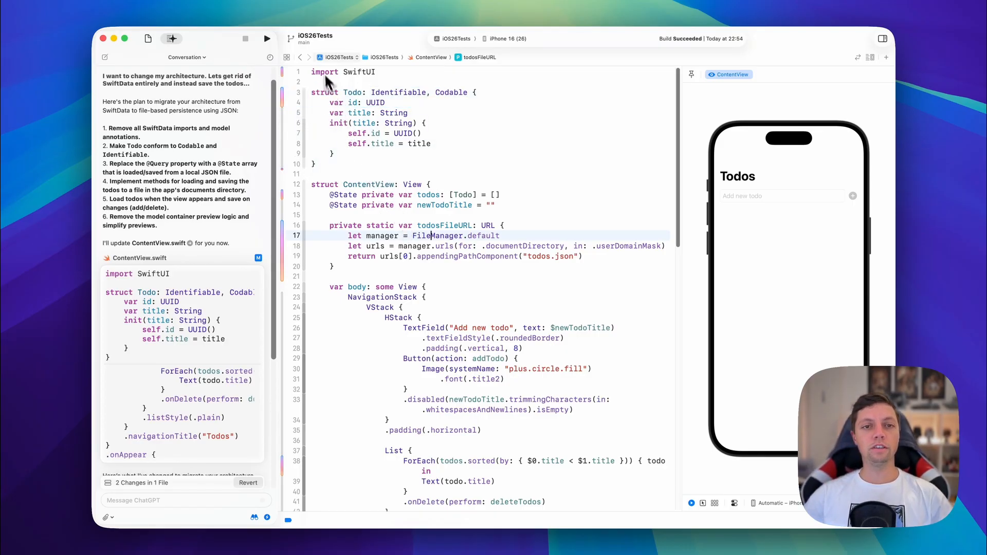
left_click(382, 72)
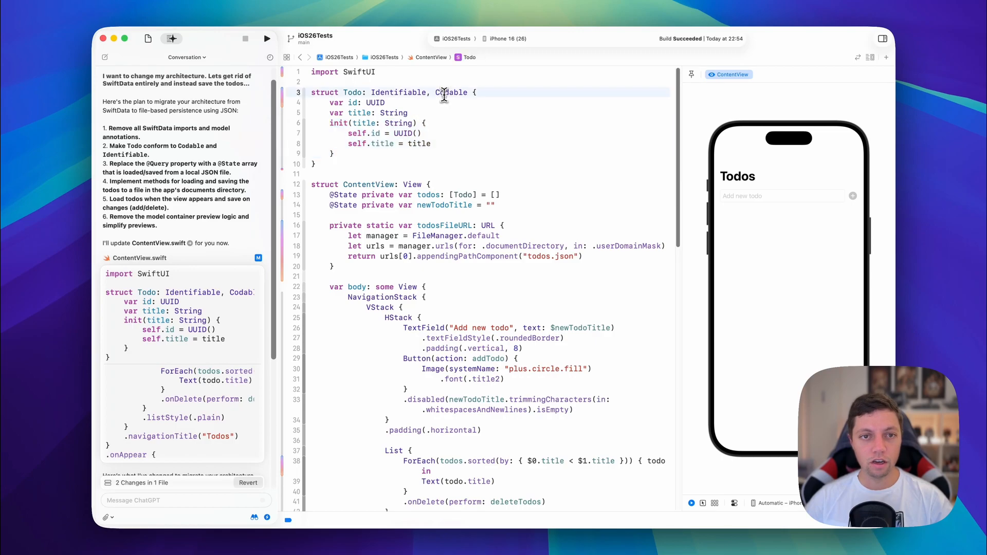
Step: Review the rewritten code: the todosFileURL property and loadTodos with its fallback branch
scroll("down", 3)
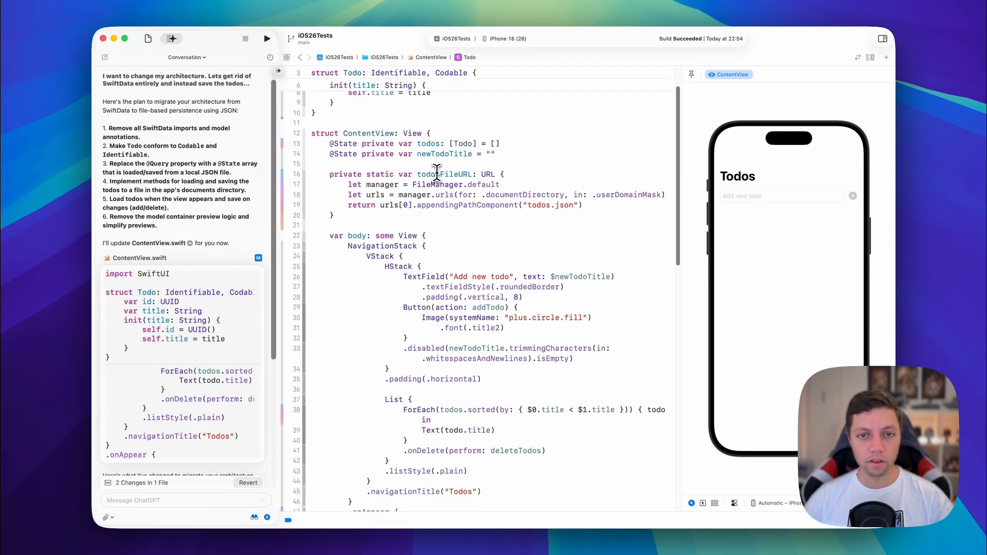
double_click(436, 174)
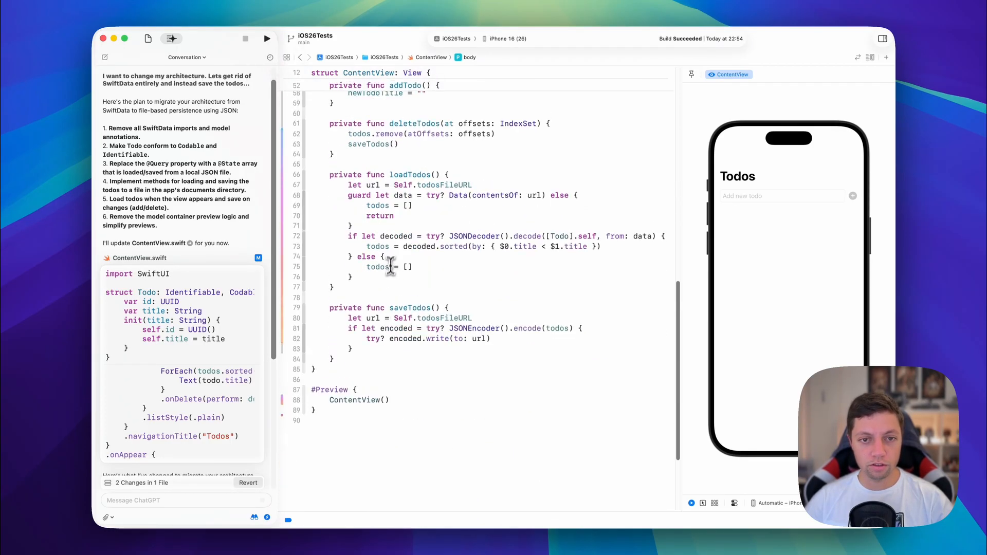
left_click(480, 185)
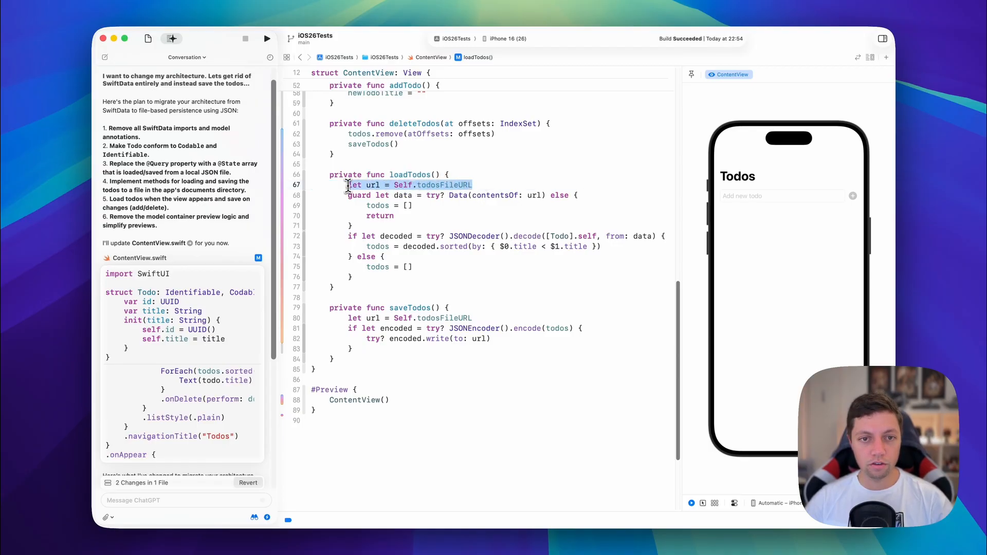
double_click(374, 184)
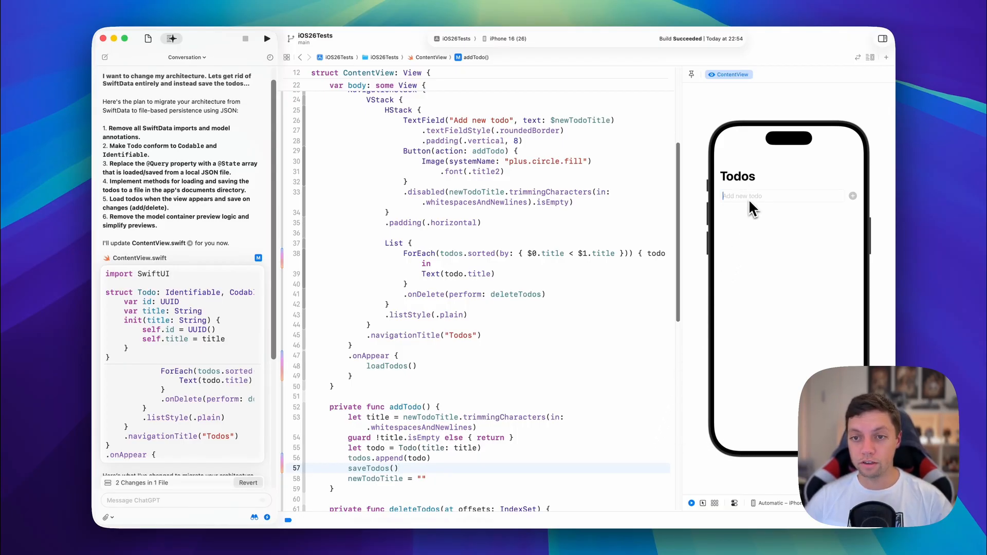
Step: Add a 'Dummy Todo' through the JSON-backed preview's Add new todo field and plus button
left_click(781, 196)
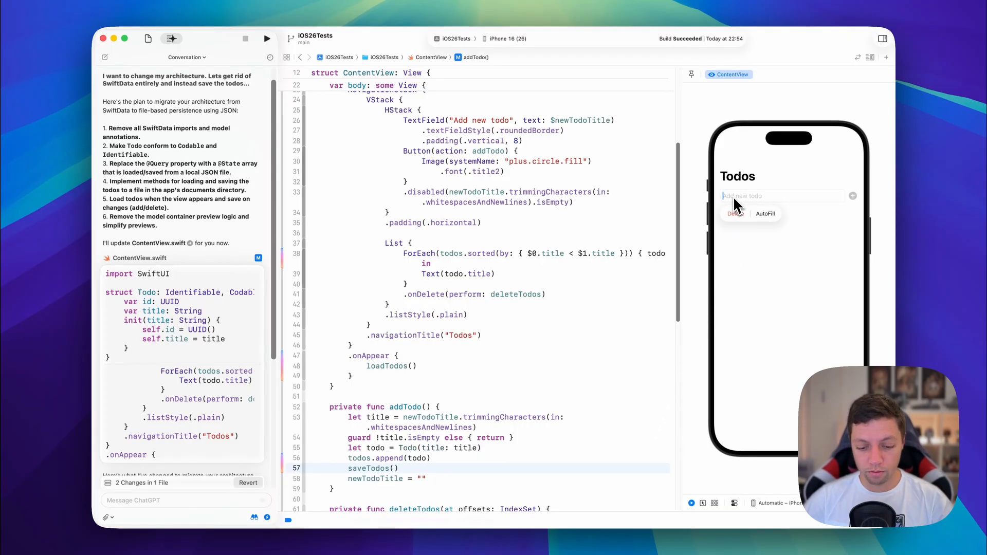
type("Dummy")
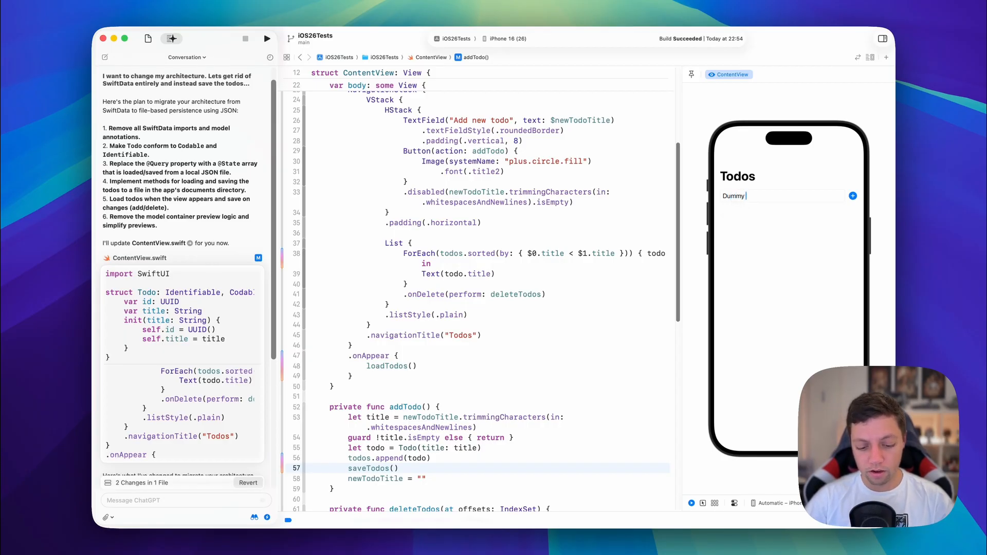
type("T")
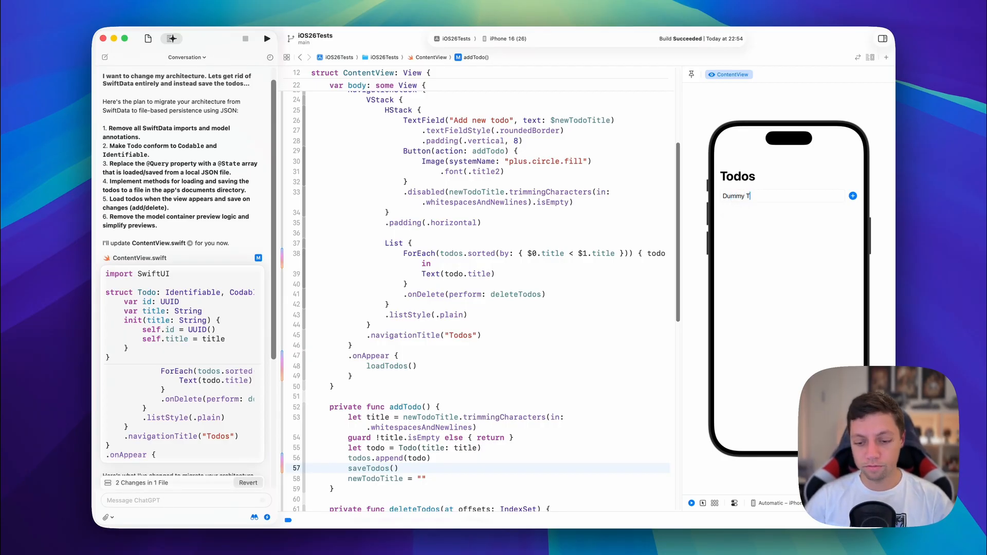
left_click(853, 196)
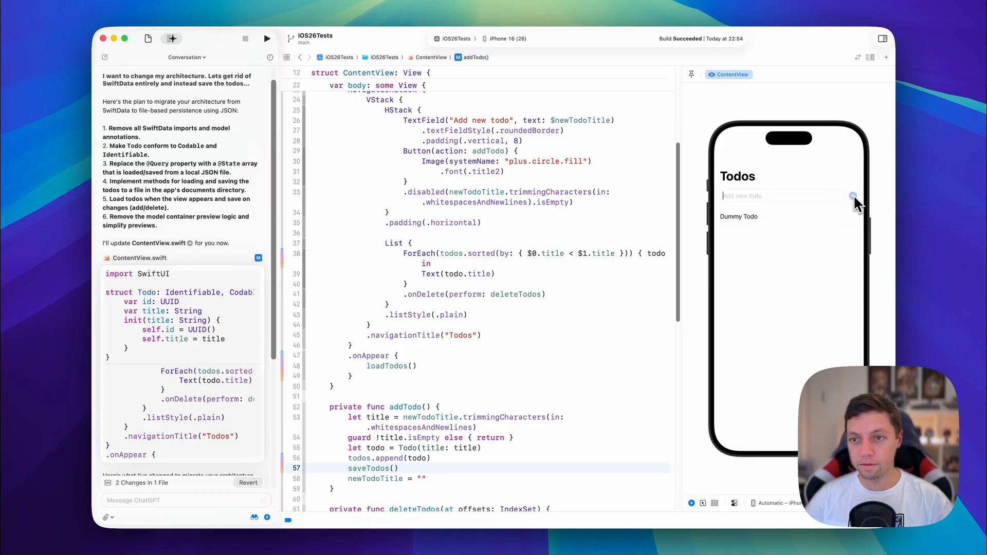
mouse_move(828, 229)
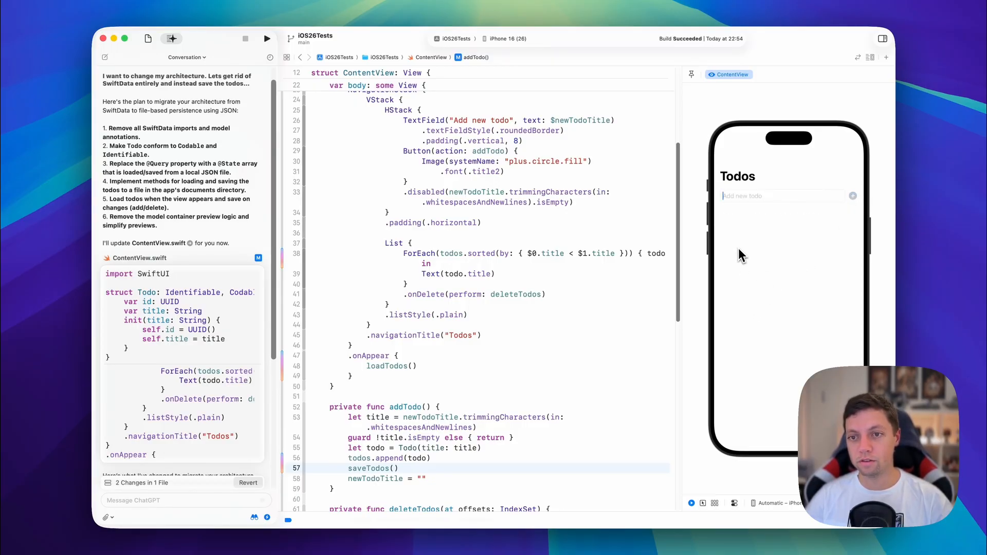
mouse_move(689, 212)
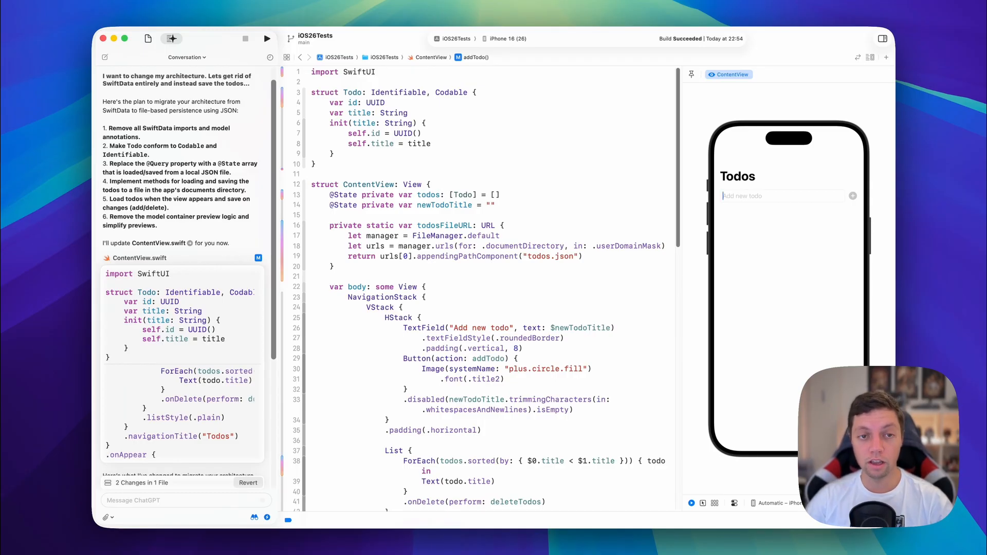
mouse_move(475, 139)
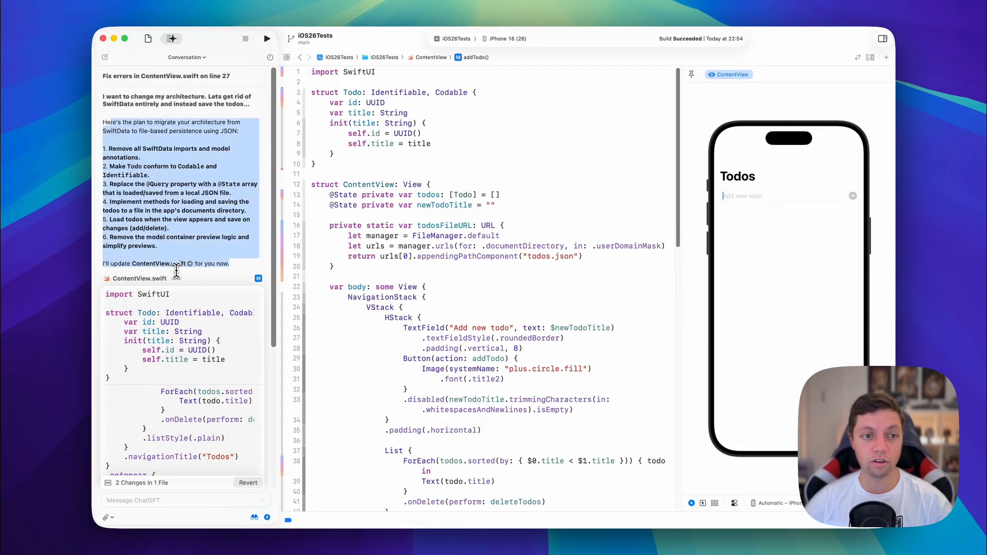
scroll("down", 3)
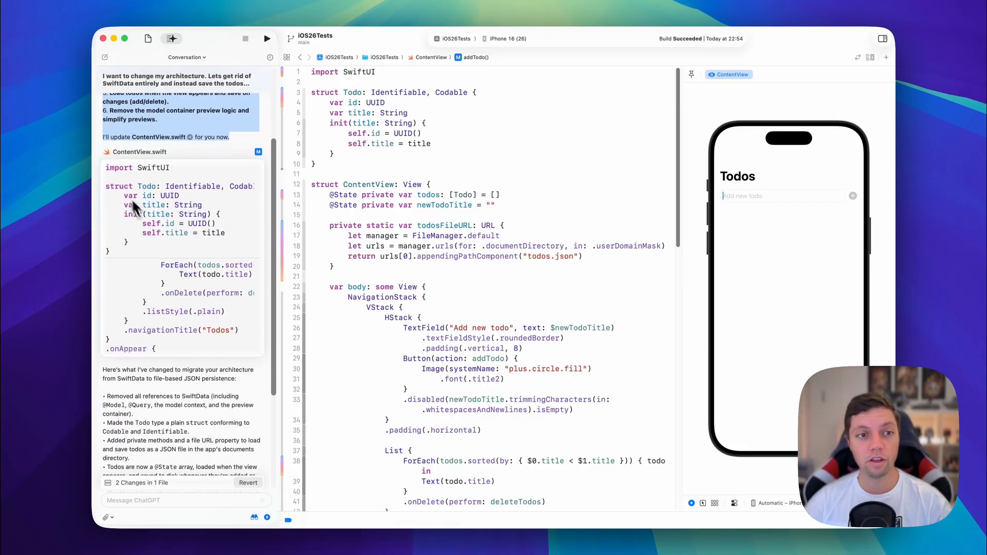
mouse_move(190, 370)
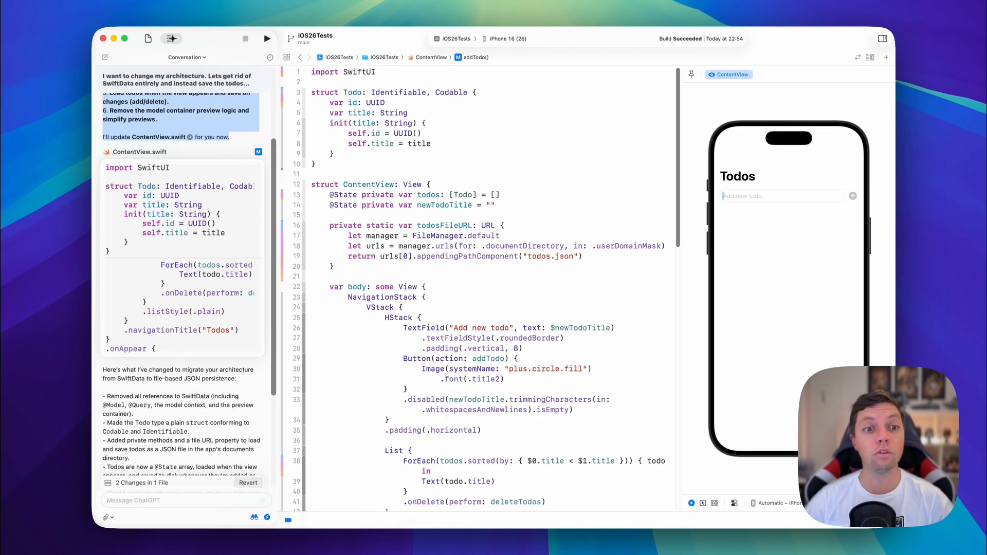
scroll("down", 3)
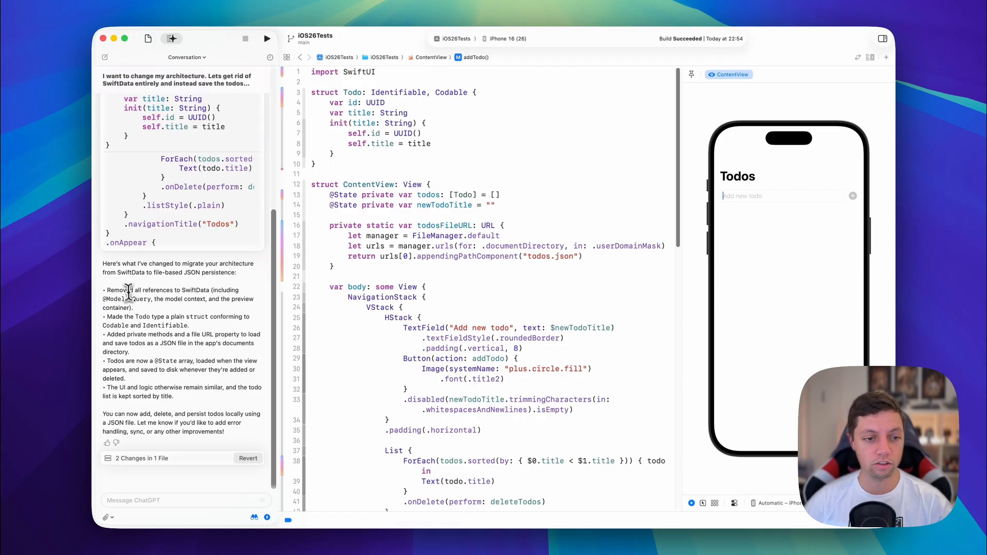